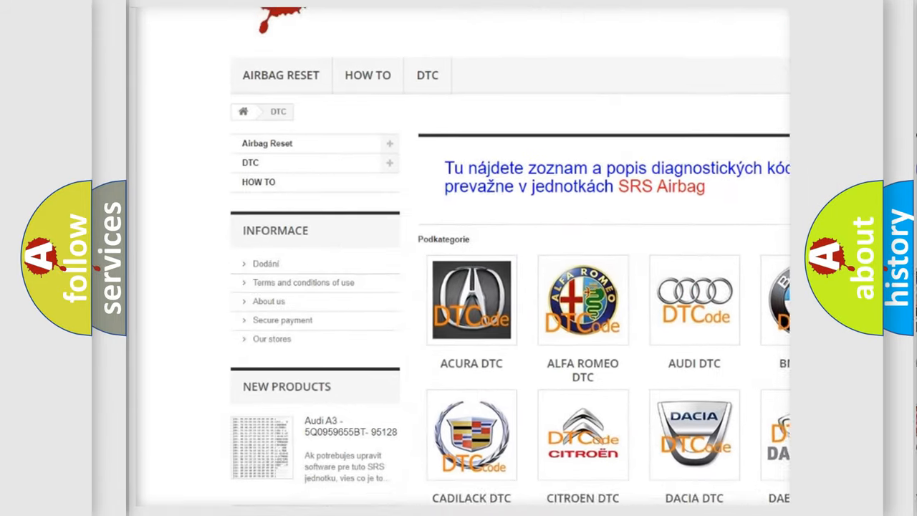
pyautogui.scroll(-3)
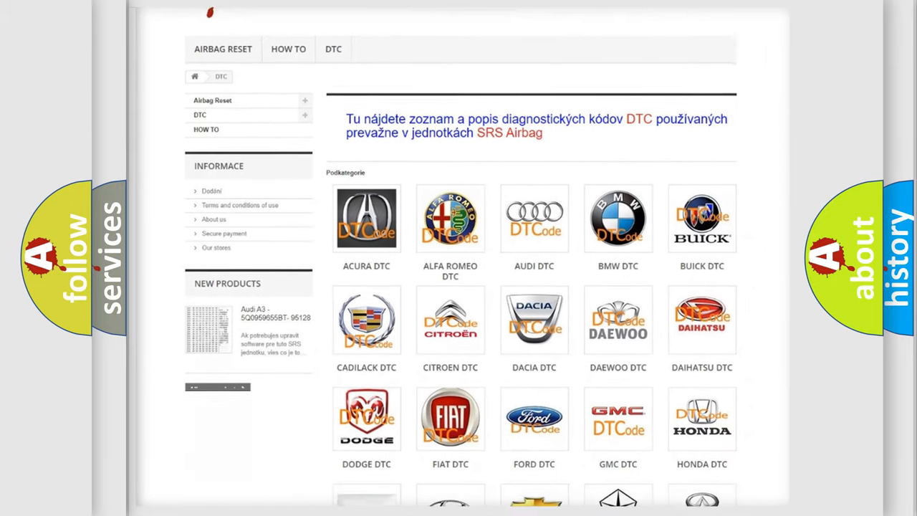
pyautogui.scroll(-3)
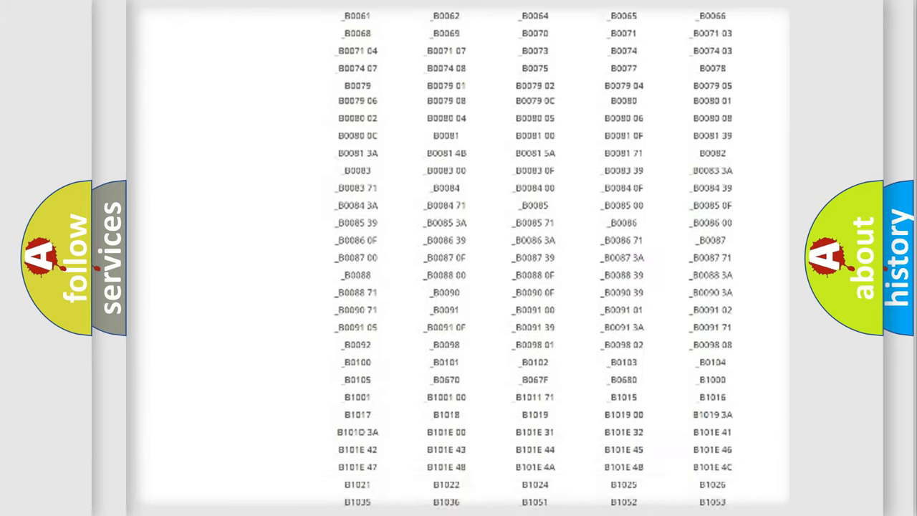
pyautogui.scroll(3)
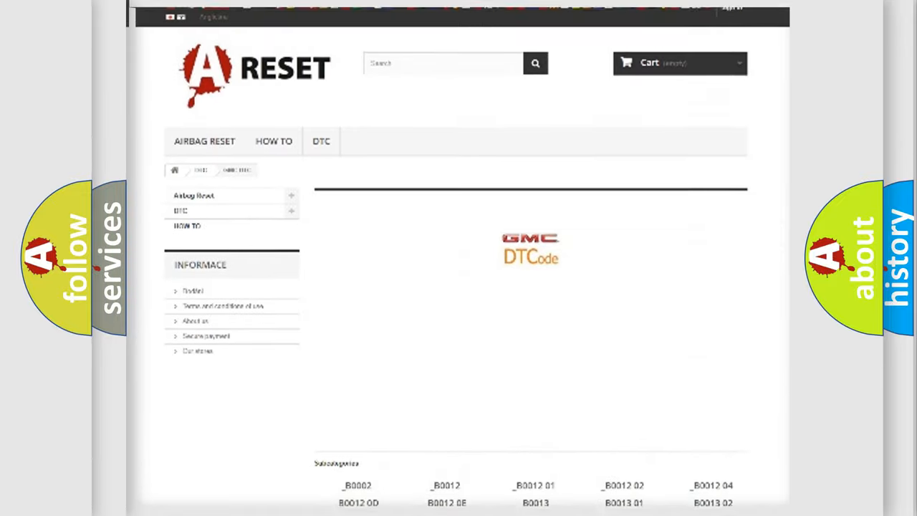